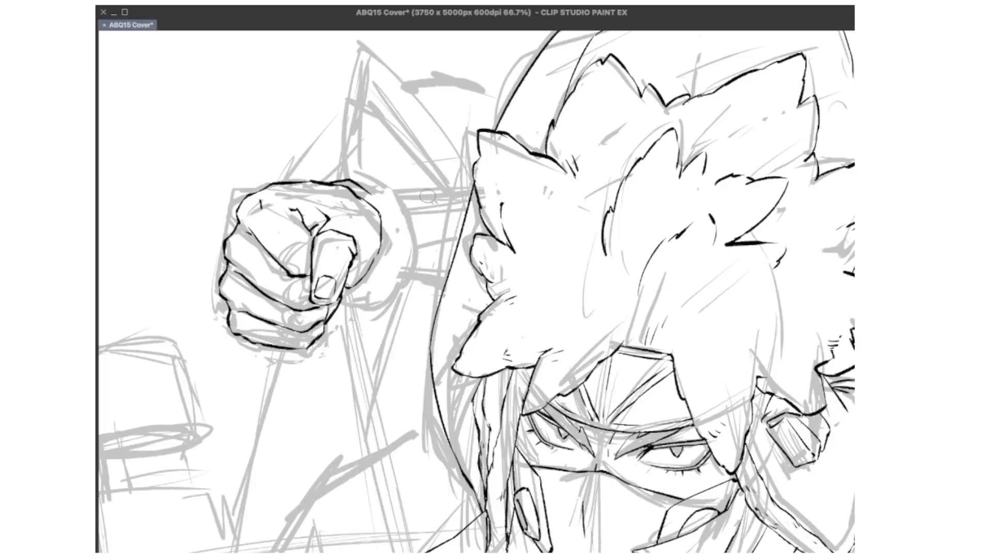
Scroll through the canvas while laying in purple hair and brown skin flats
scroll(down, 3)
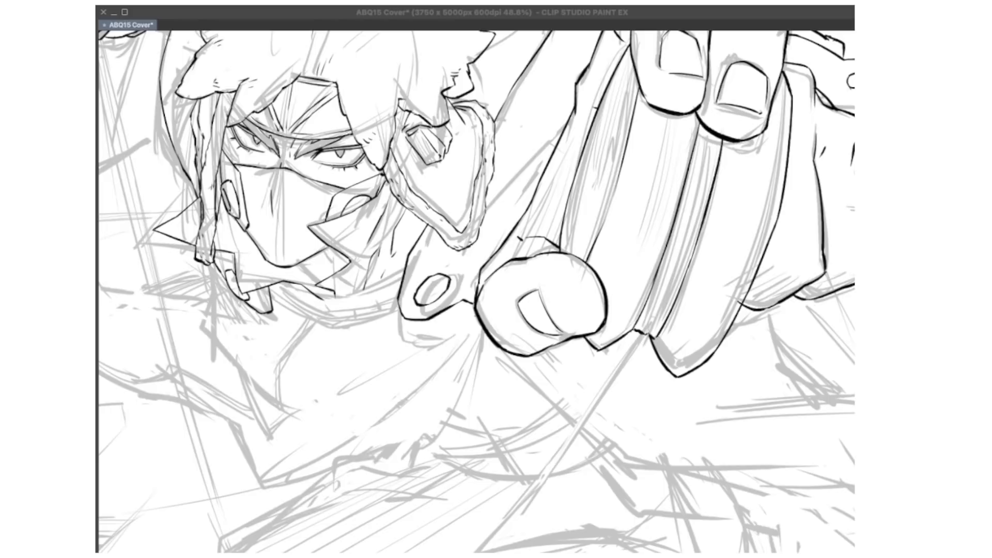
scroll(down, 3)
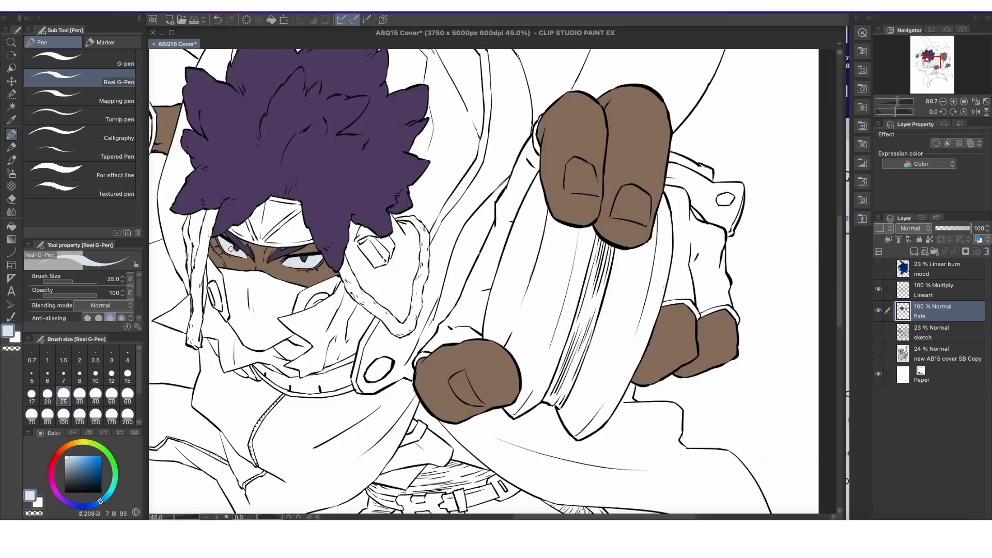
scroll(up, 3)
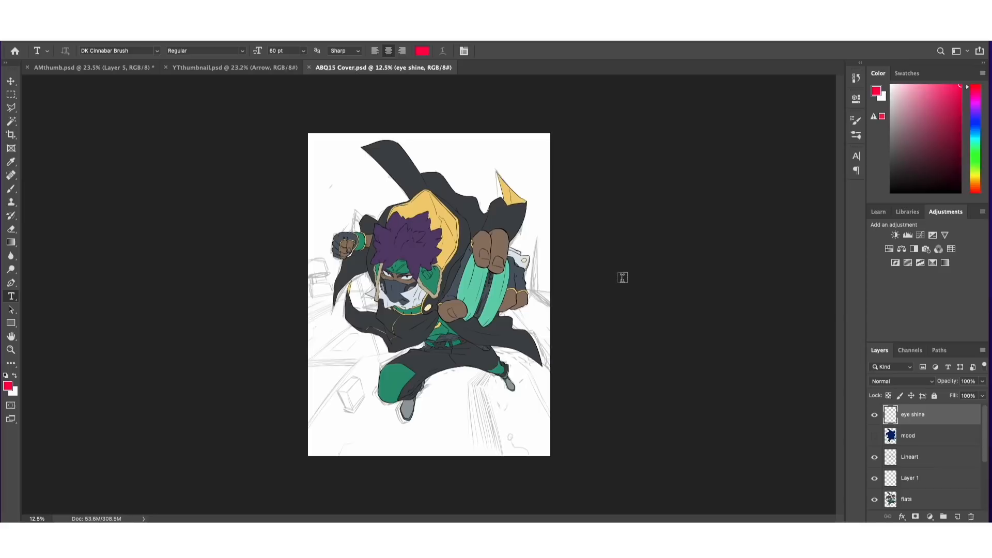
Set the foreground colour to vivid pink-red #ff0055 for the eye shine
click(7, 385)
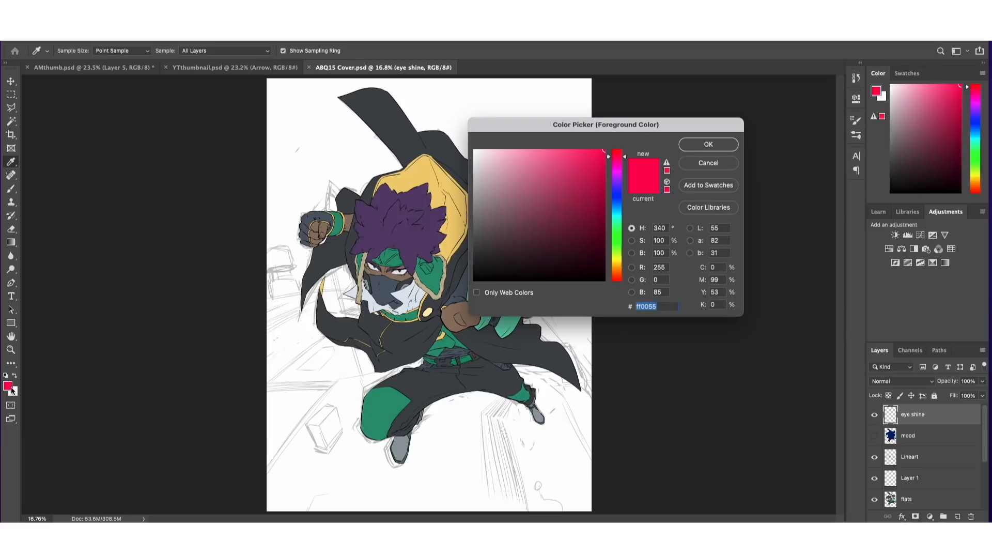
click(706, 144)
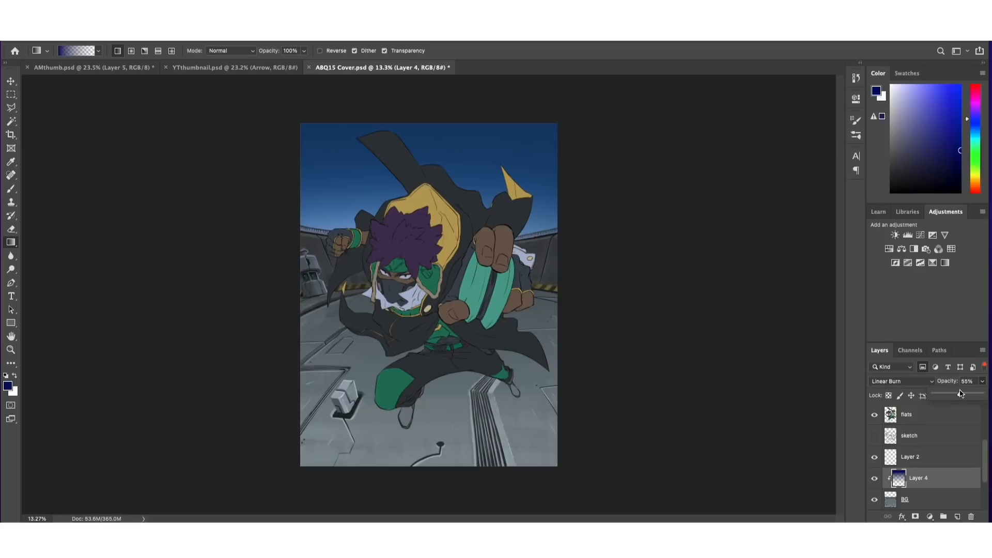
Set the green Layer 5 blend mode to Linear Dodge (Add)
click(899, 382)
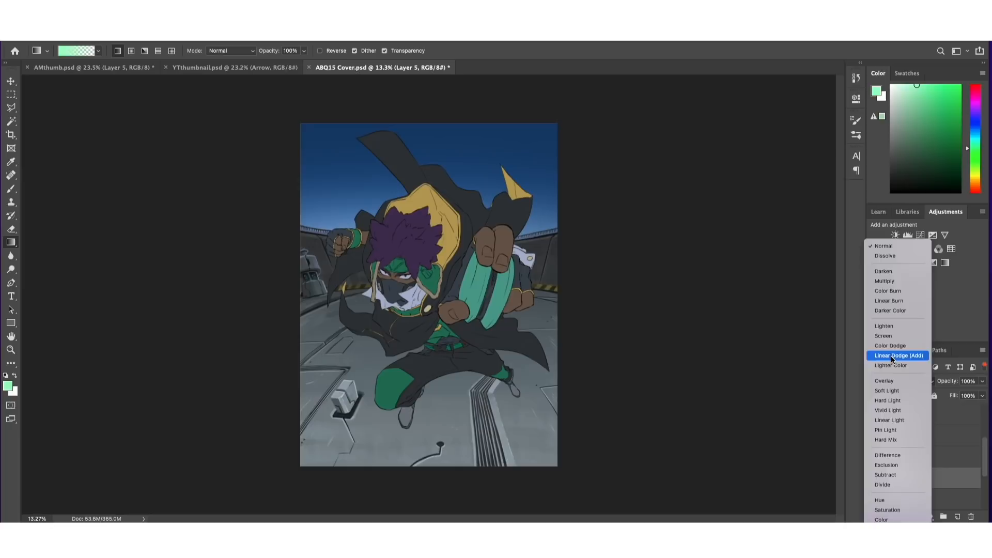
click(898, 355)
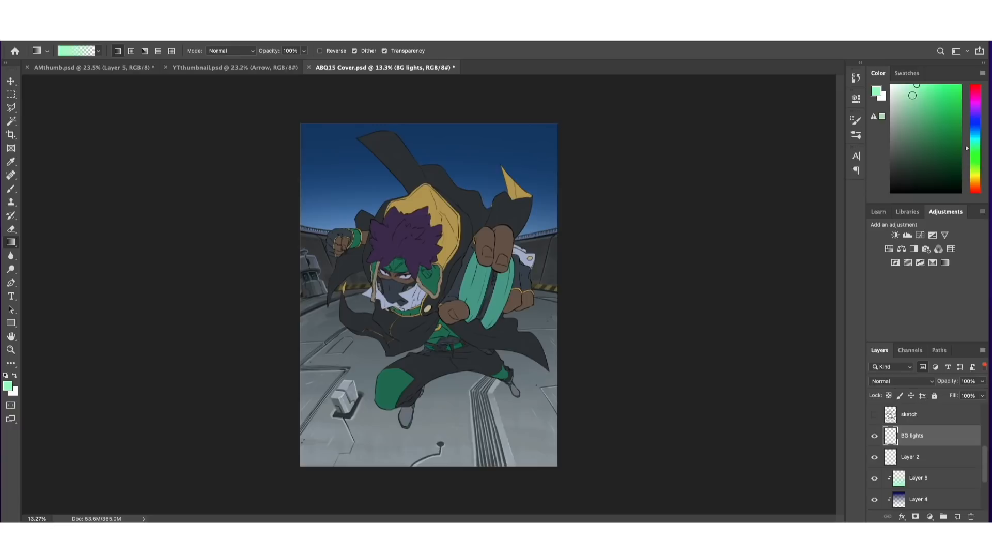
Switch to the Brush tool to paint green light marks on the BG lights layer
click(11, 188)
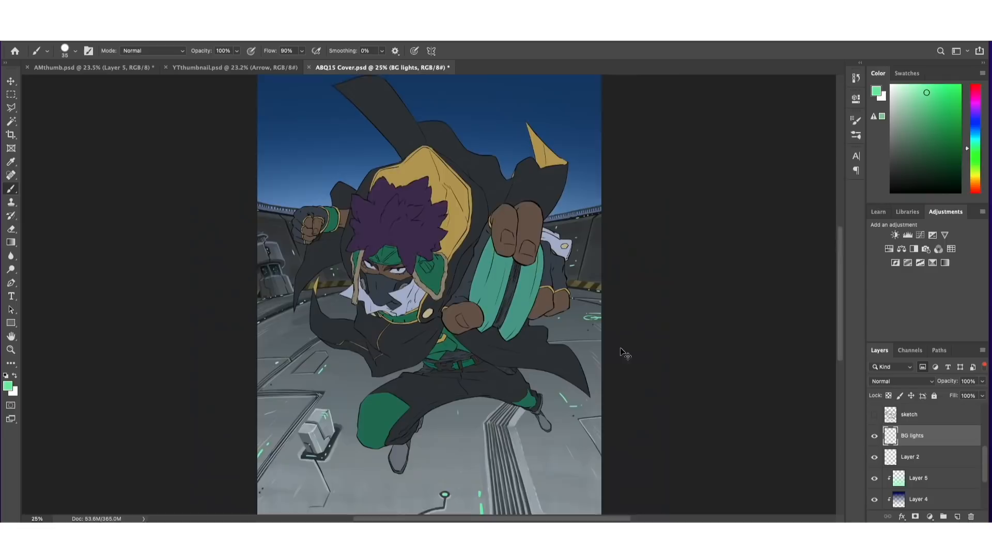
double_click(924, 435)
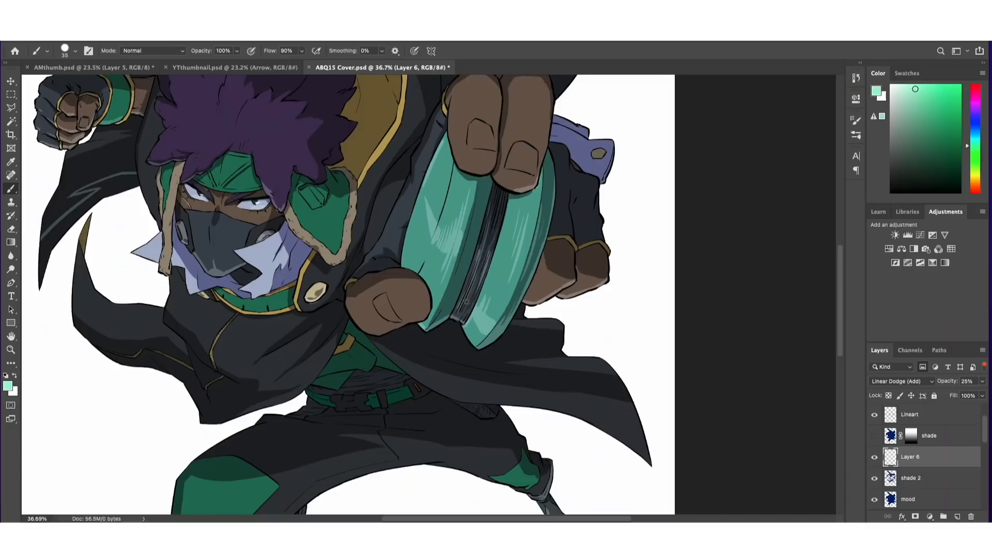
Paint faint highlights on the hero with the low-opacity Linear Dodge layer
scroll(down, 3)
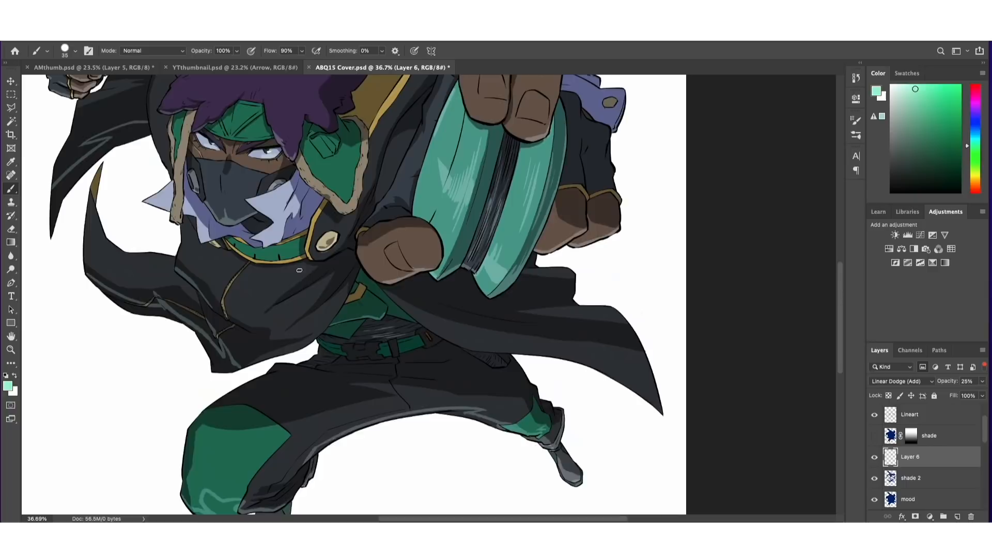
click(10, 107)
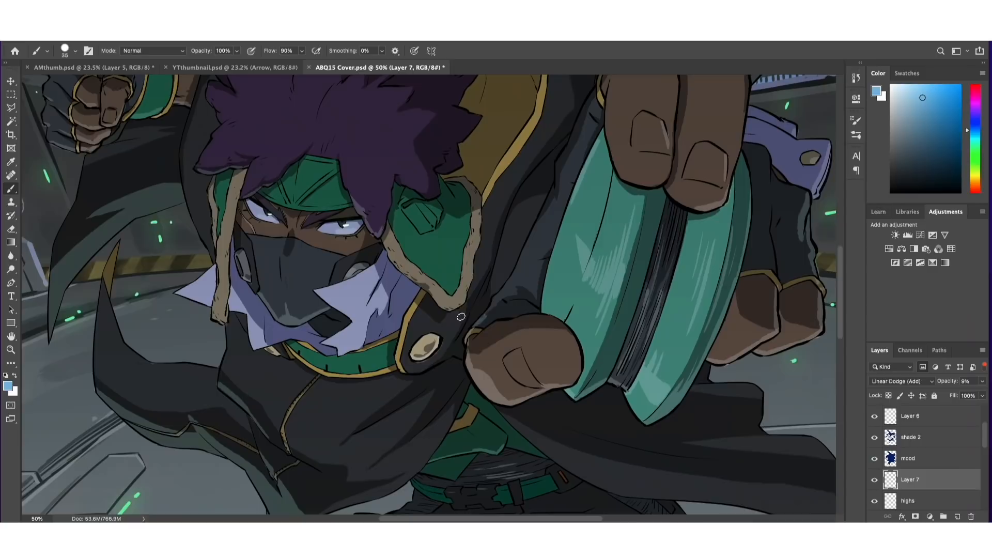
click(10, 133)
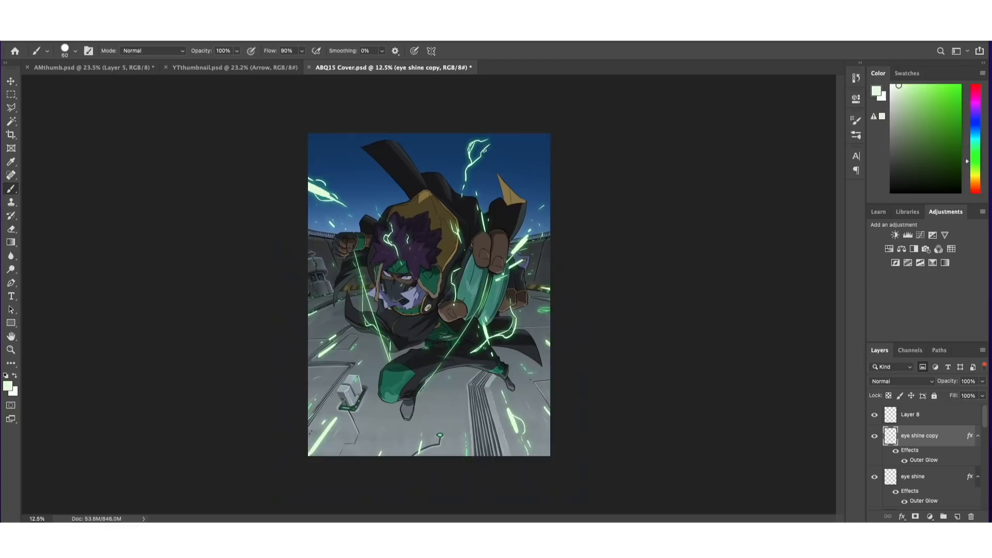
Create Layer 9 as a Linear Burn layer at 41% for darkening the arena
click(909, 432)
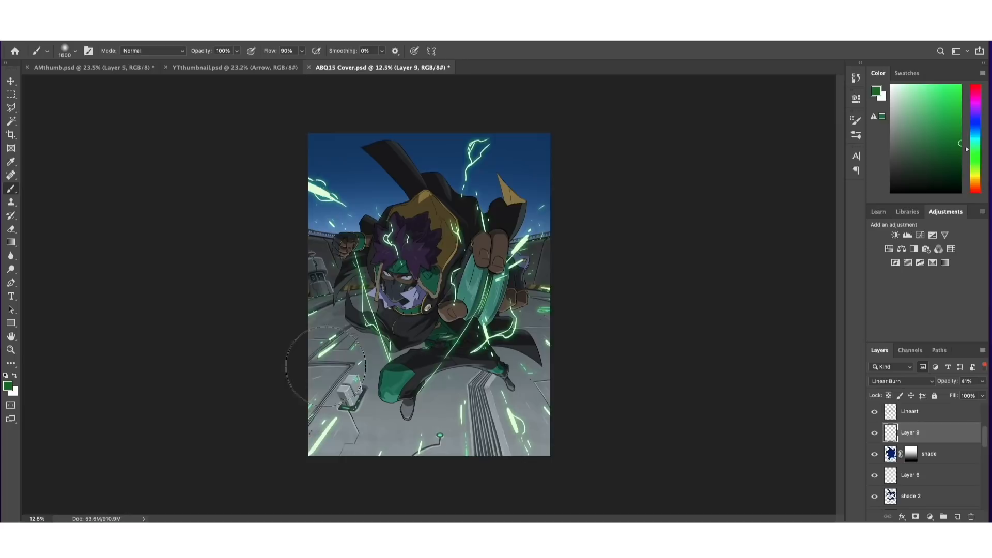
mouse_move(576, 369)
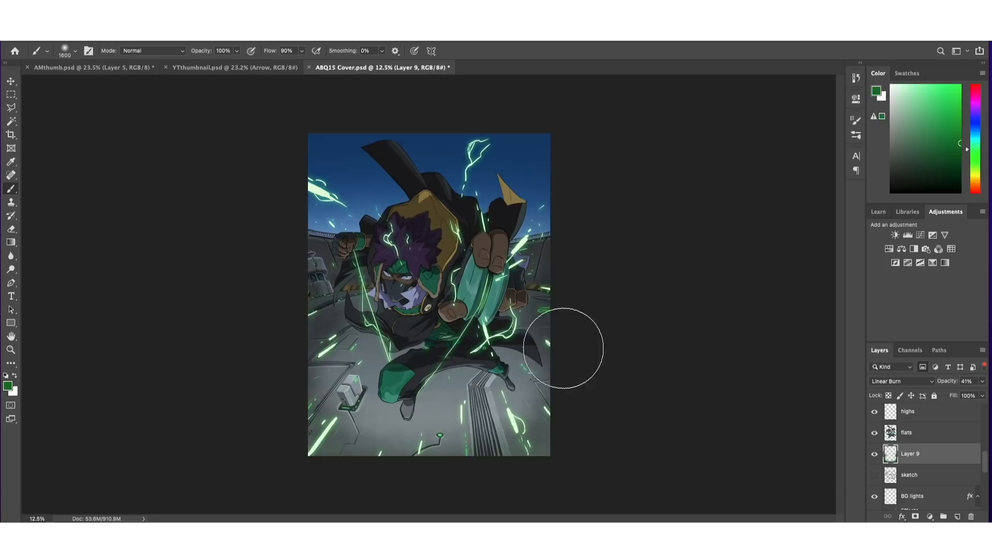
click(74, 50)
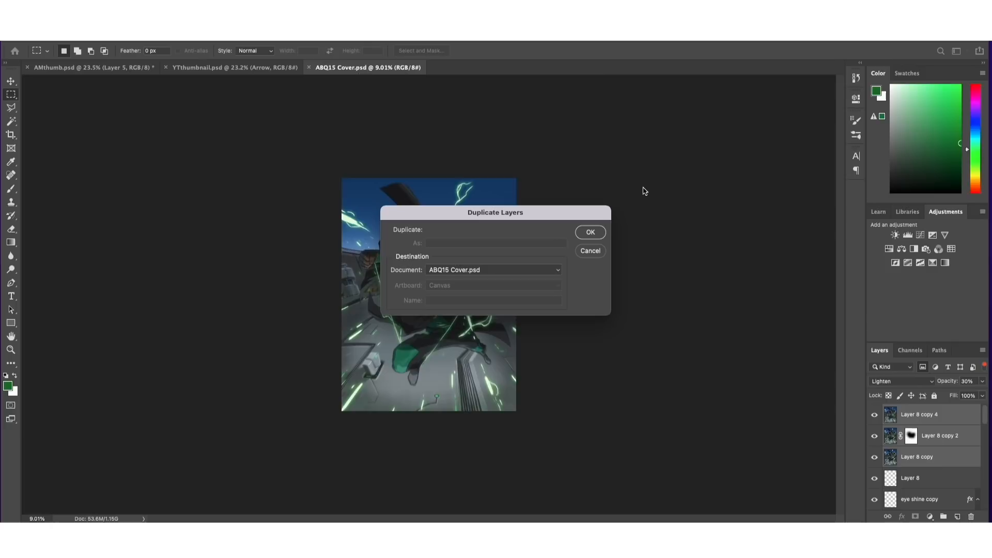
Confirm duplicating the merged artwork layers, adding Layer 8 copy 6
click(589, 232)
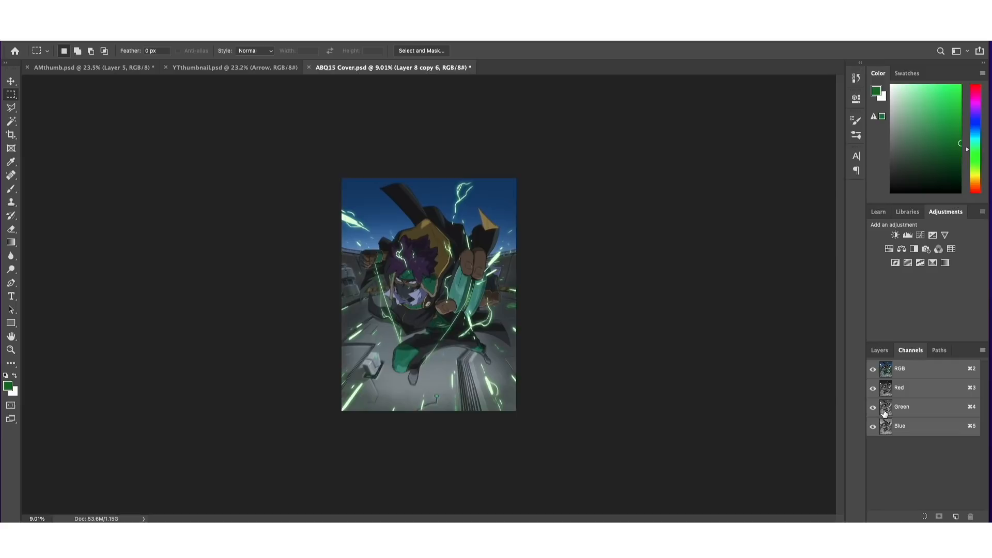